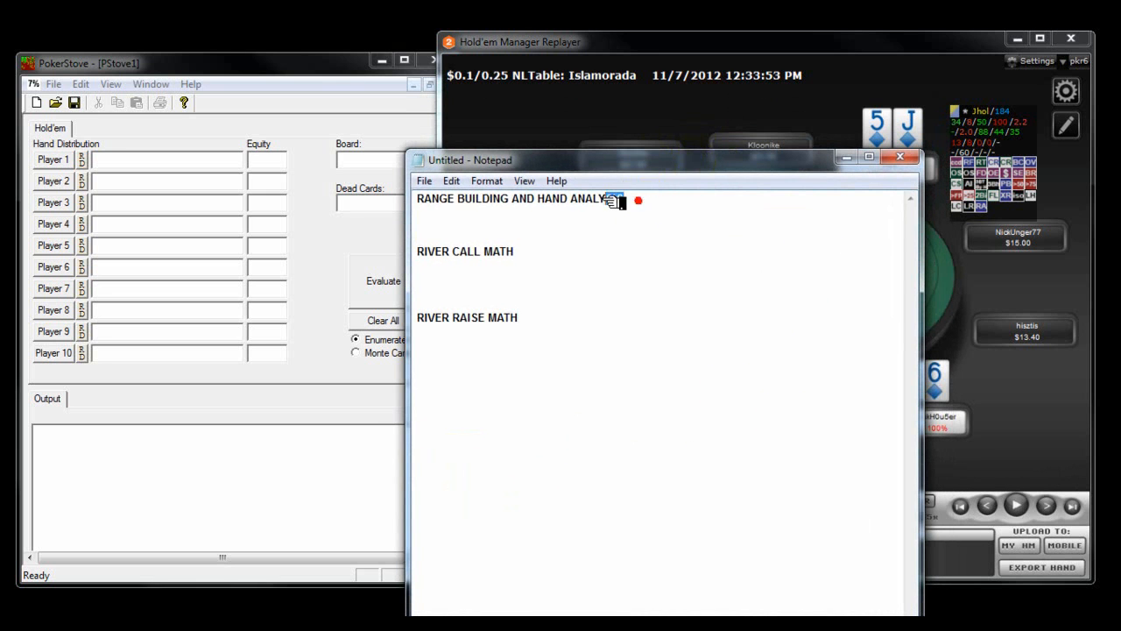
- Select a heading line in the untitled Notepad outline to review the three sections
triple_click(518, 198)
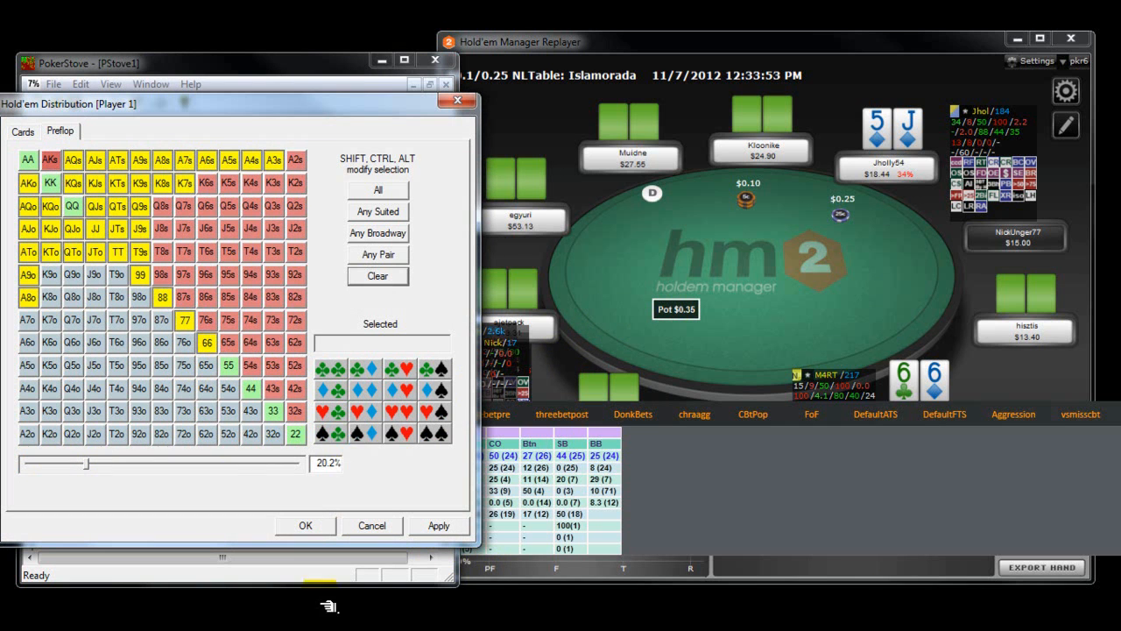
mouse_move(277, 112)
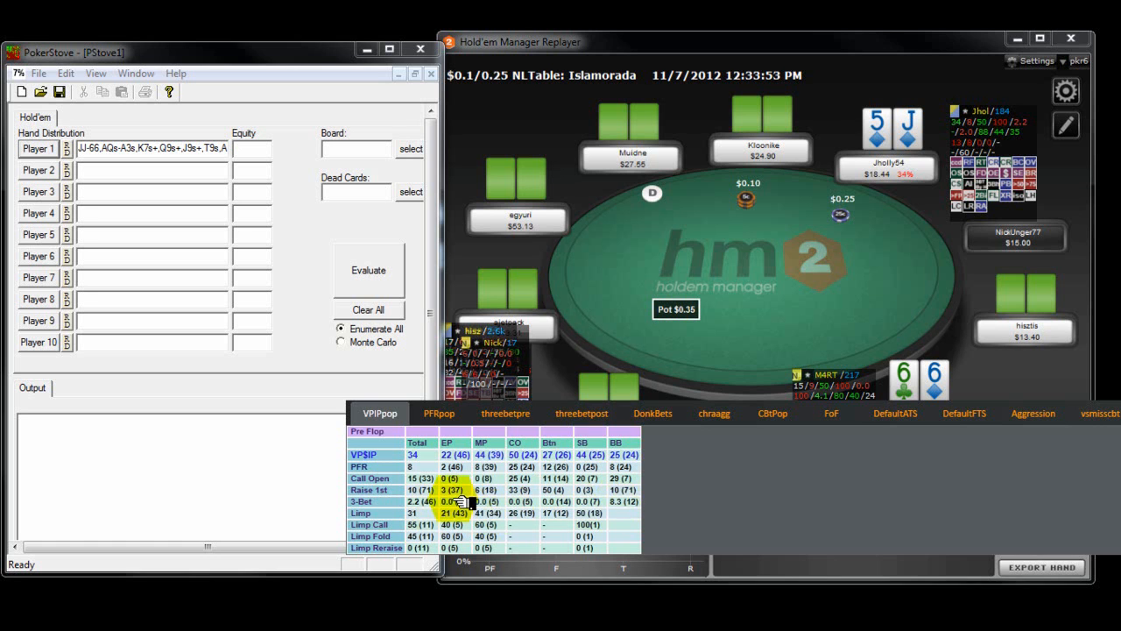
- Show the opponent's VPIPpop popup with VPIP, PFR and Raise 1st broken down by position
click(350, 241)
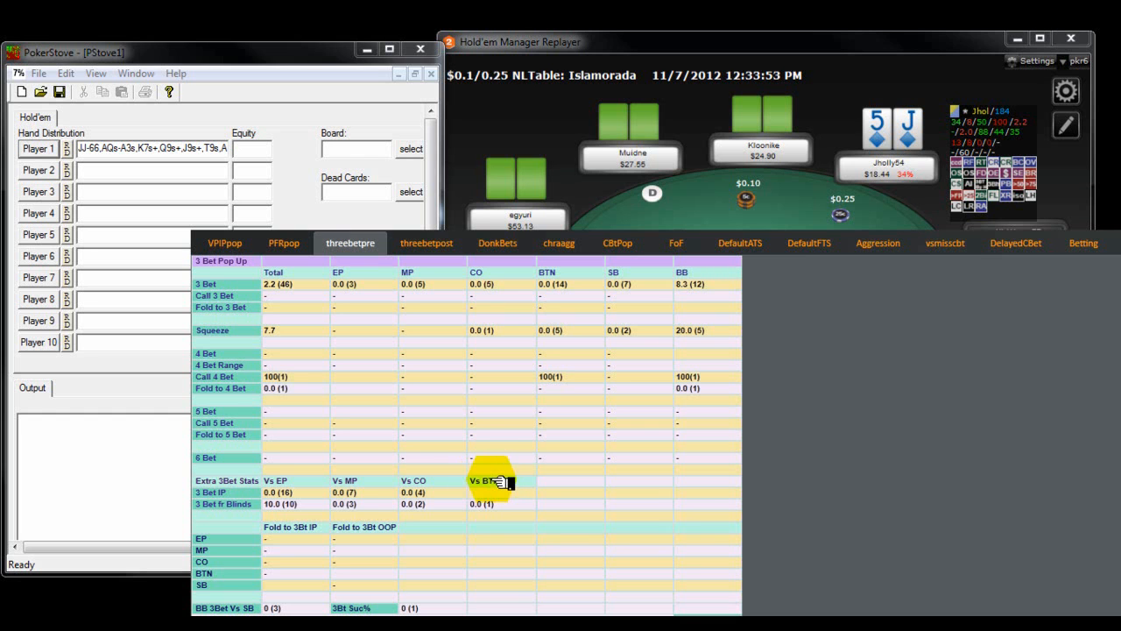